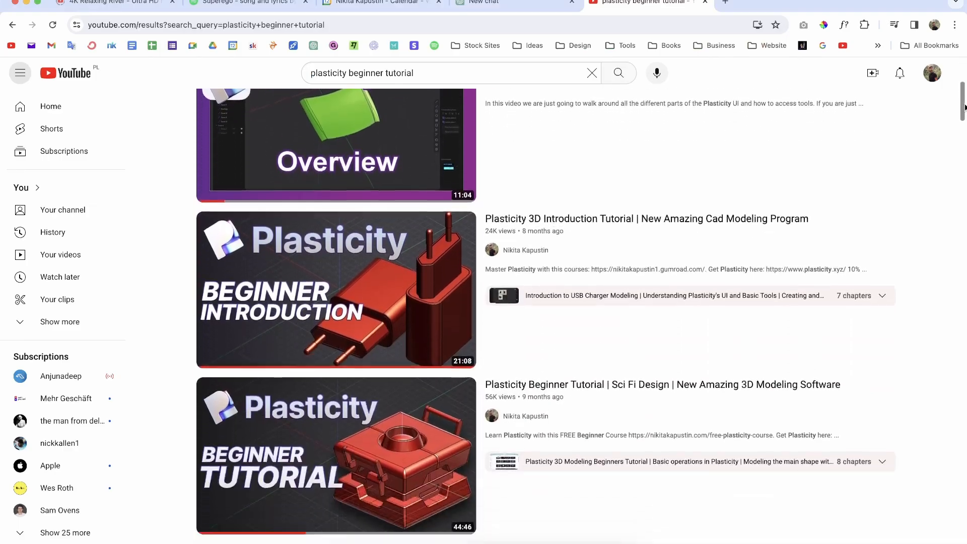
pyautogui.scroll(-3)
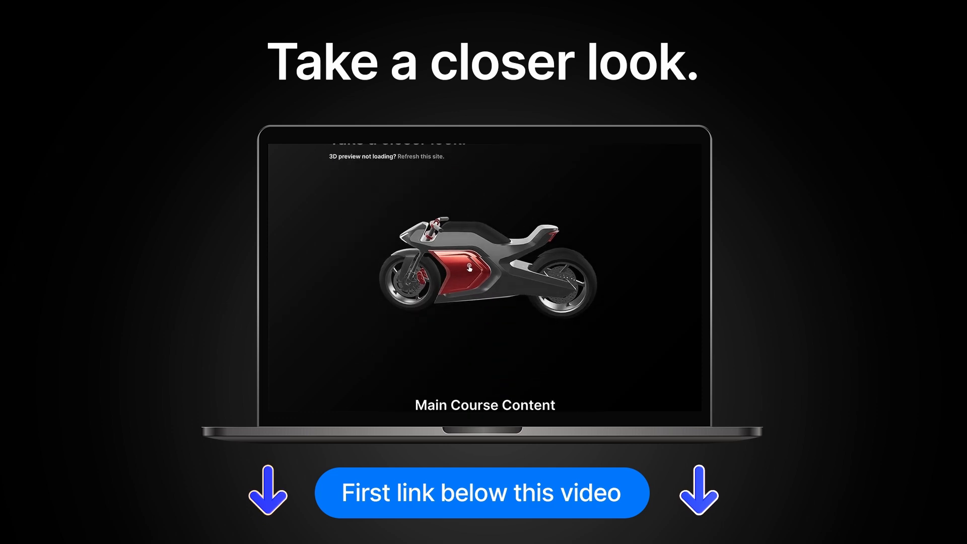
pyautogui.scroll(-3)
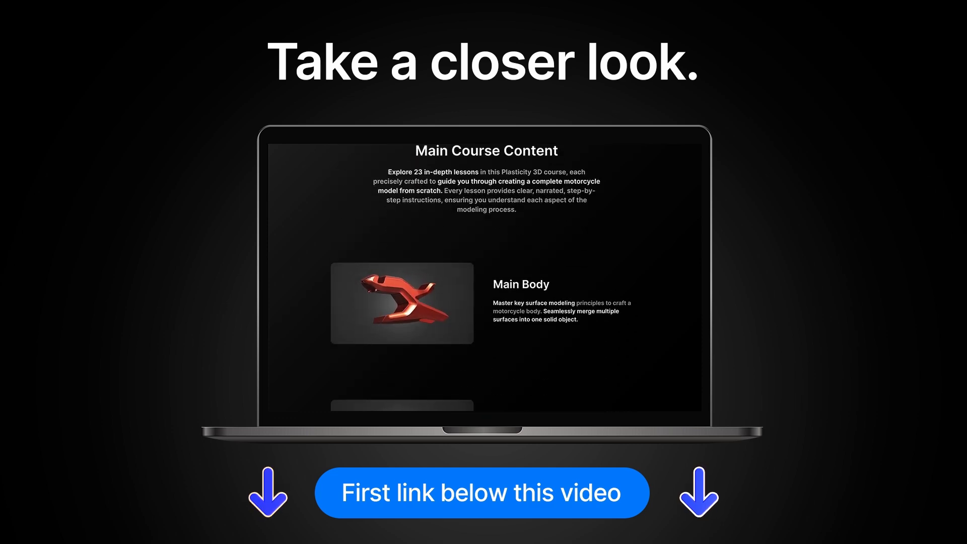
pyautogui.scroll(-3)
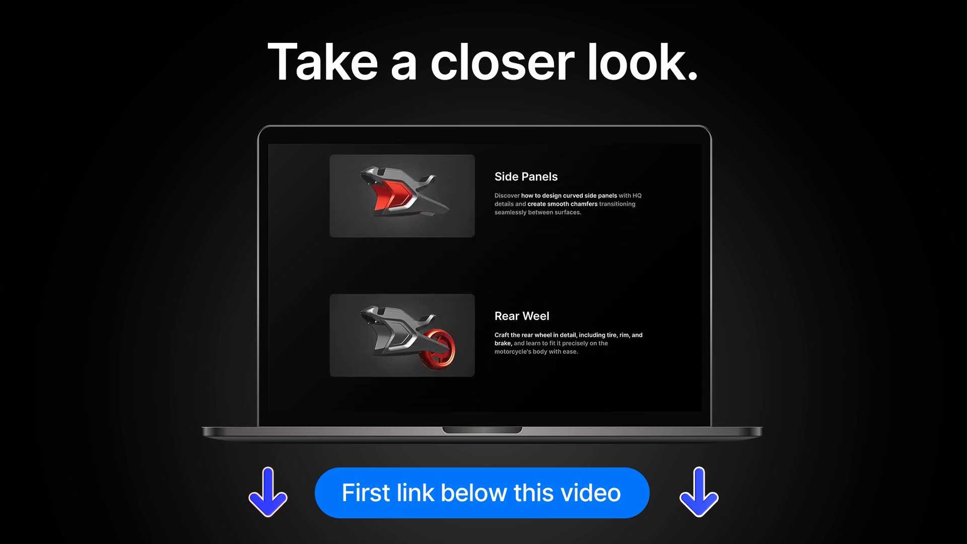